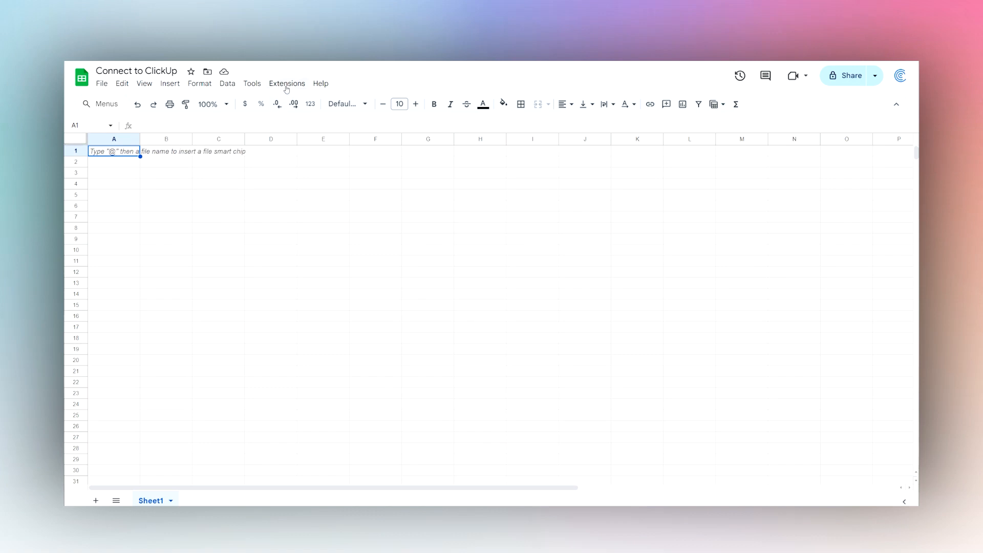
Search the Workspace Marketplace add-ons for 'coe' and select the Coefficient data connector
click(286, 83)
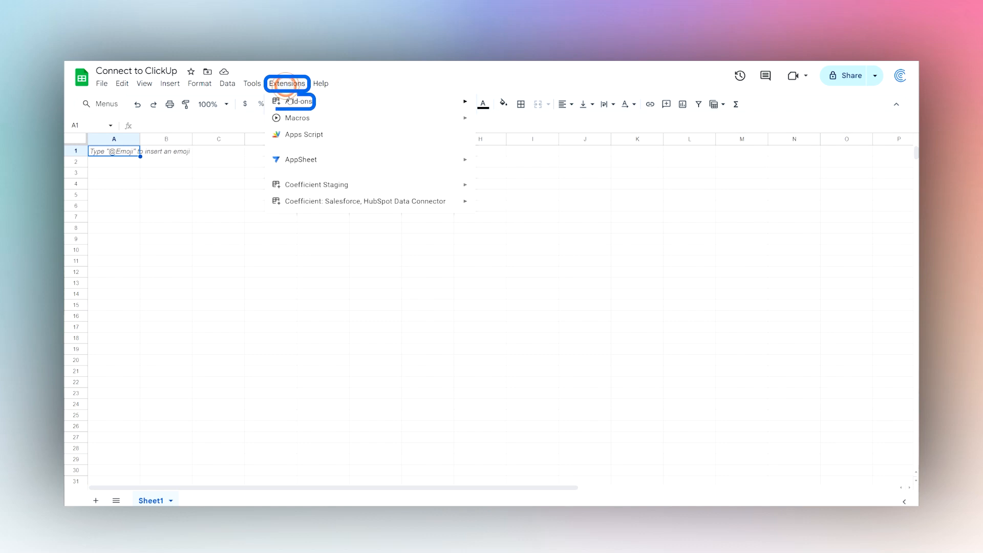
click(298, 101)
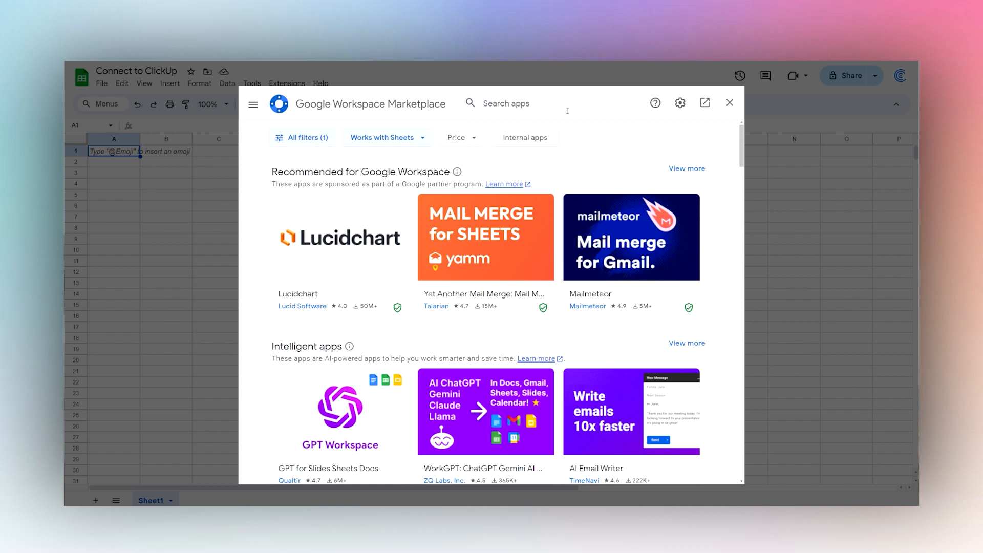
text(coe)
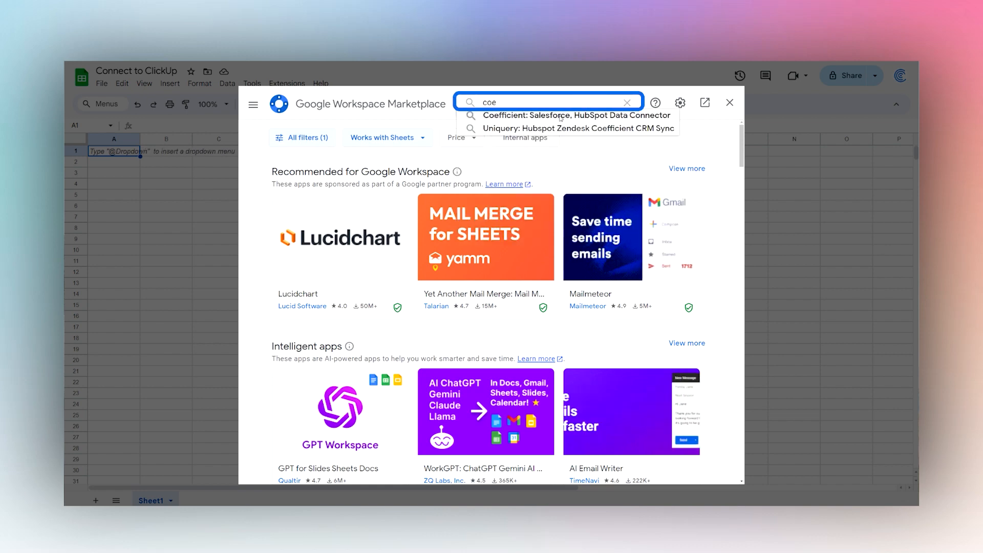
click(574, 115)
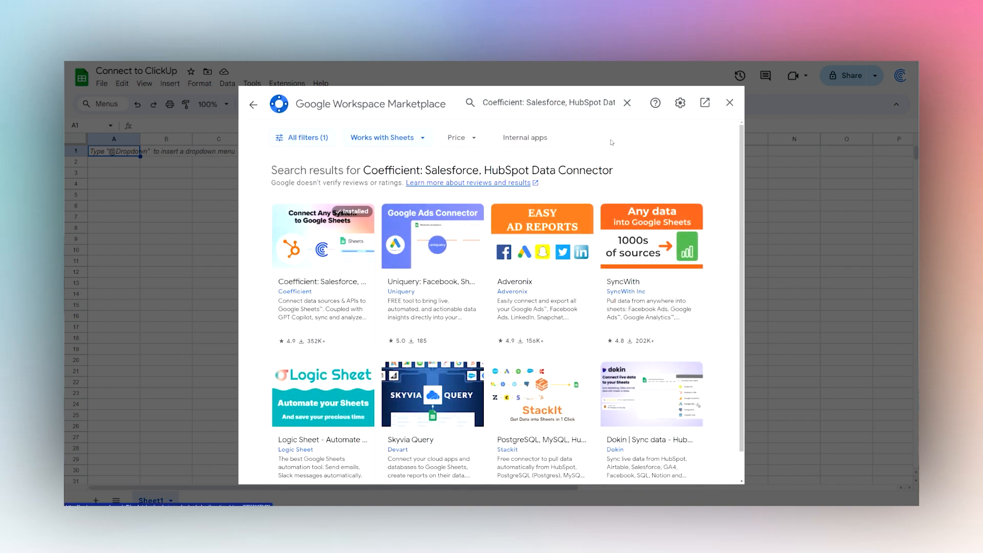
Close the Marketplace and launch the Coefficient: Salesforce, HubSpot Data Connector sidebar
click(729, 103)
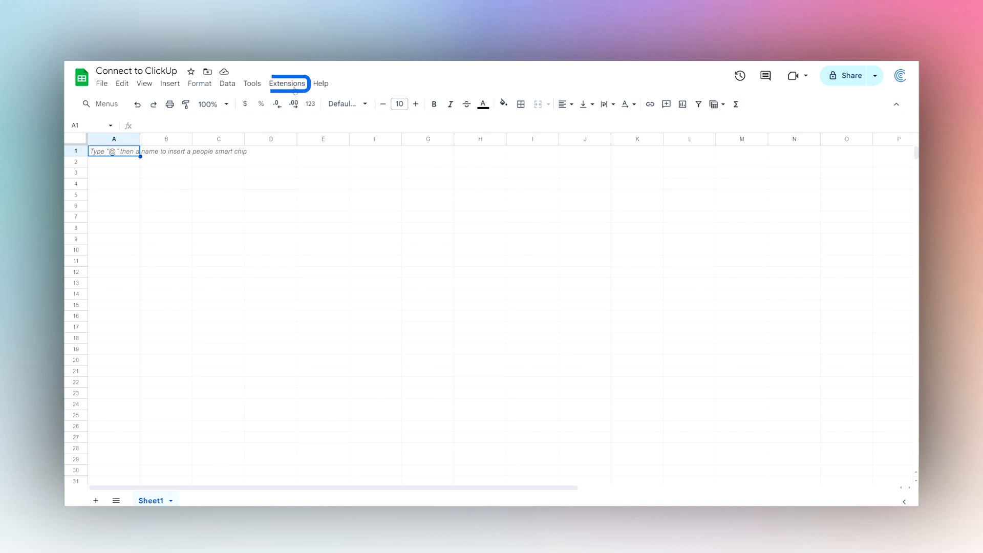
click(287, 83)
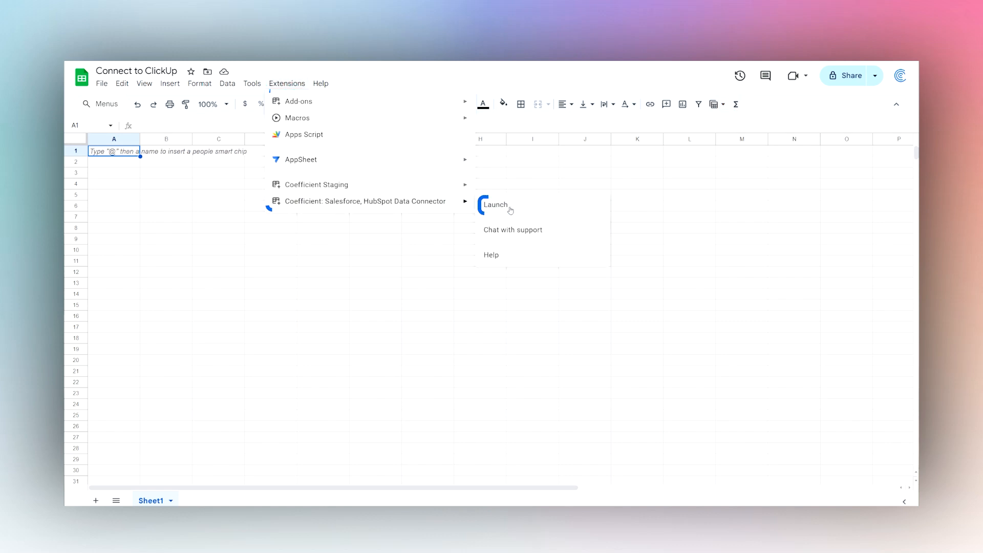
click(496, 205)
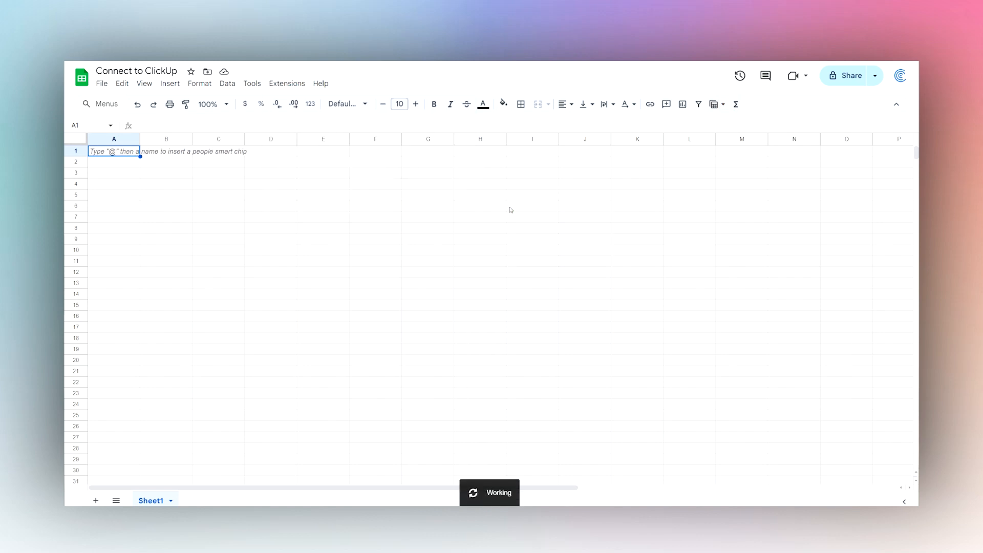
click(899, 75)
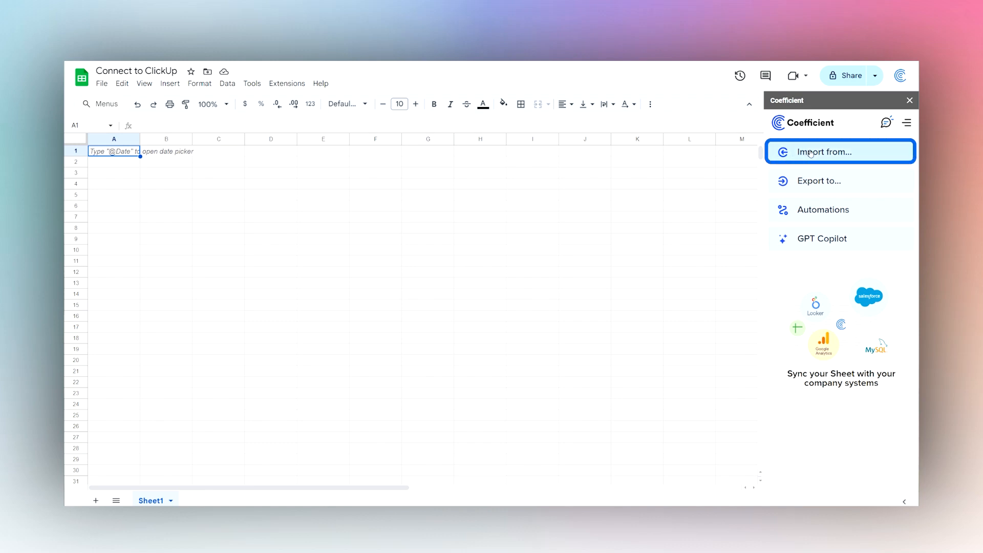
From Import from…, choose Connect next to ClickUp under Suggested Sources
click(820, 152)
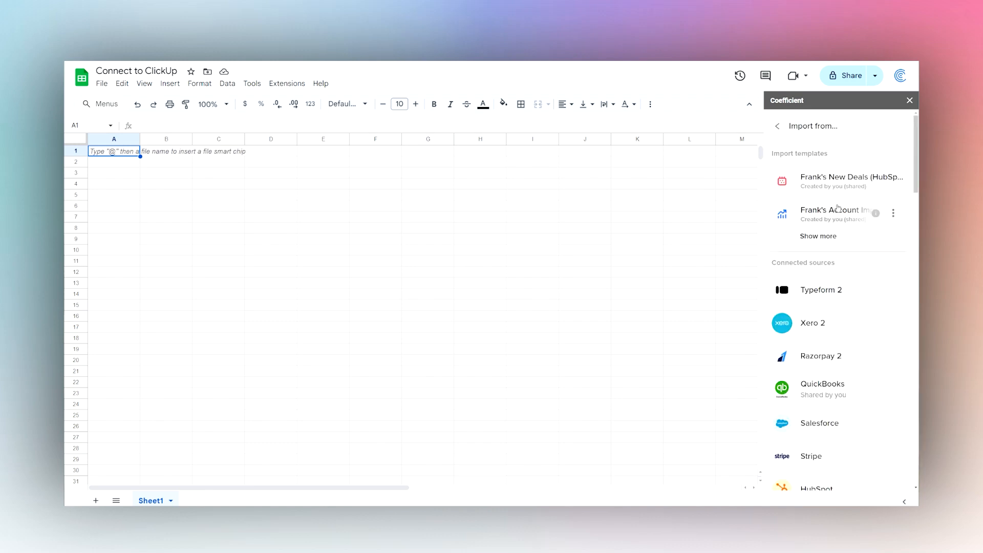
scroll(down, 3)
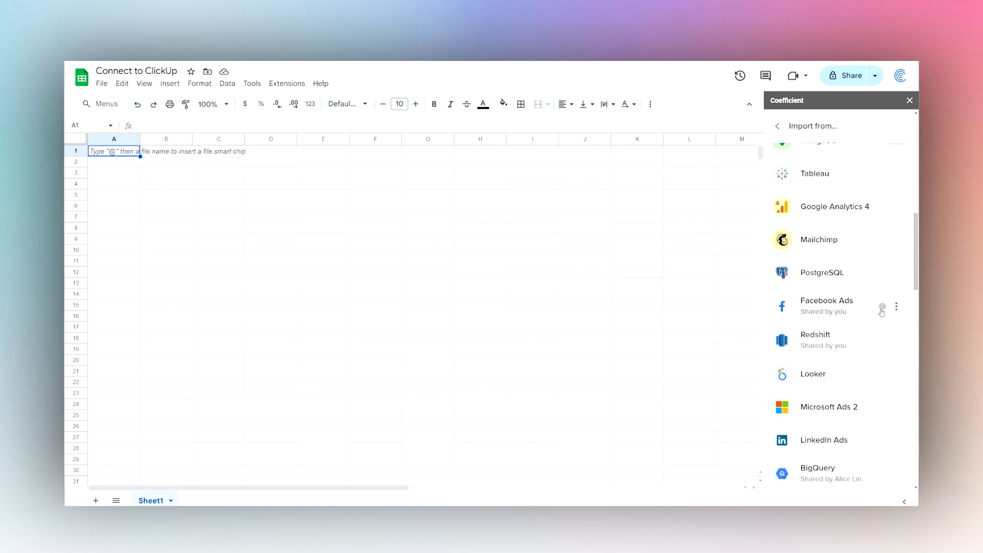
scroll(down, 3)
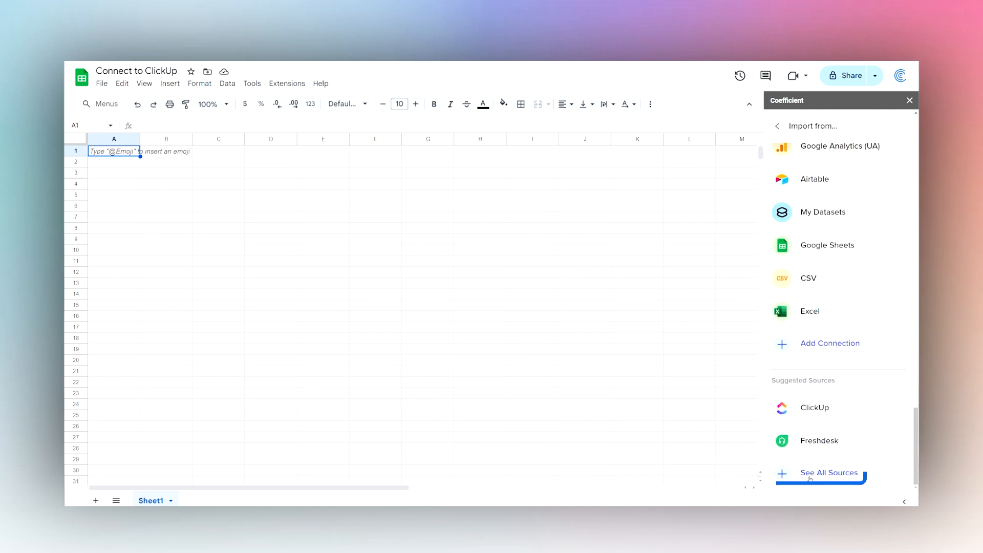
mouse_move(815, 407)
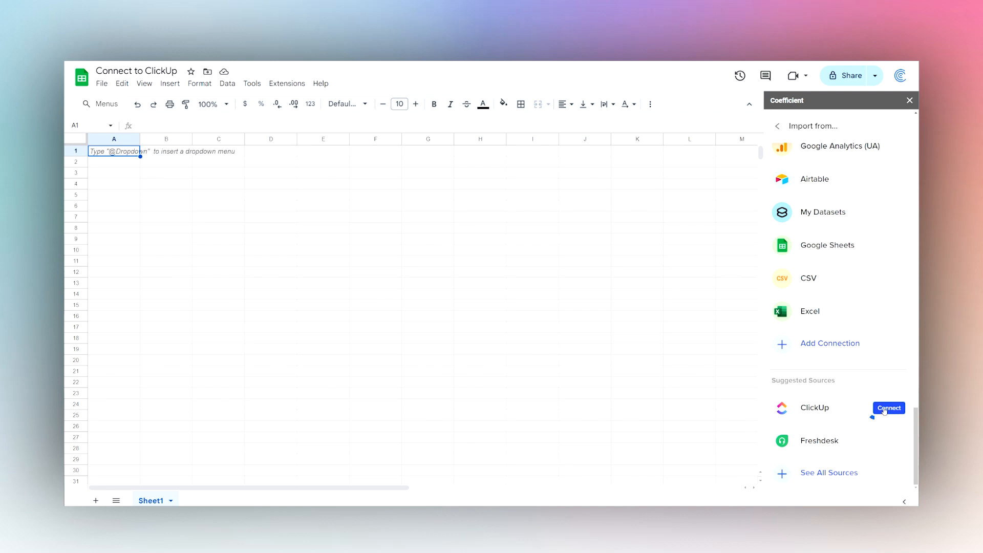
click(889, 409)
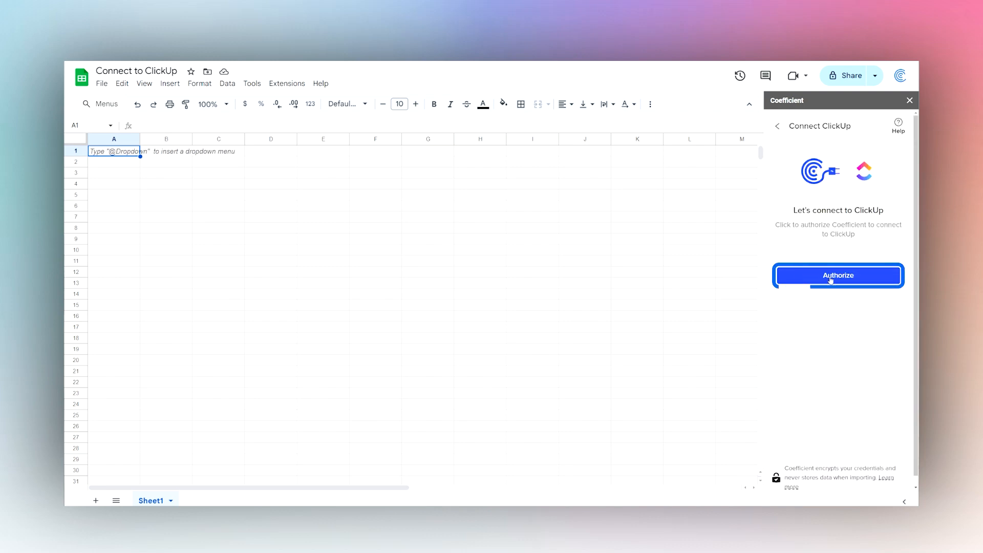
Authorize Coefficient and connect the Super Demo ClickUp workspace
click(837, 275)
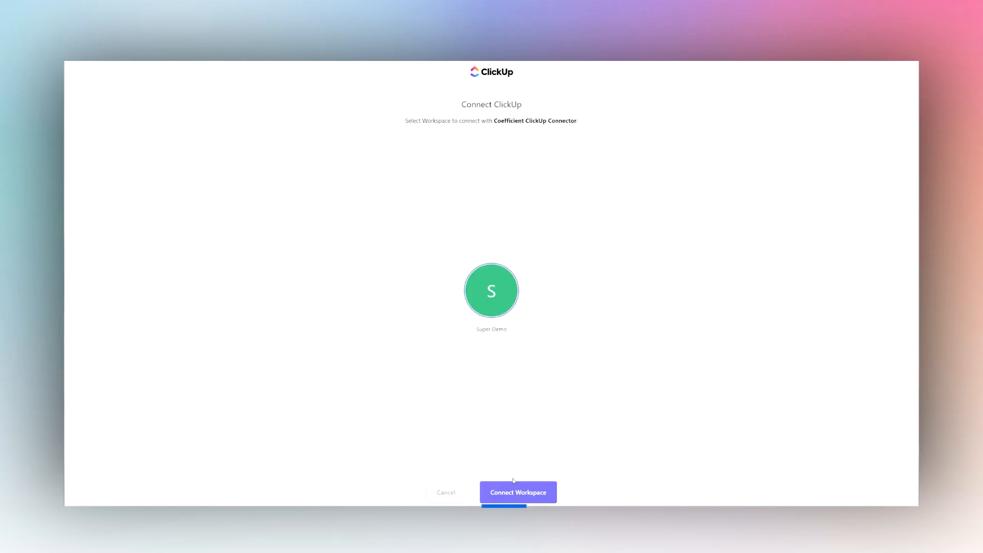
click(518, 493)
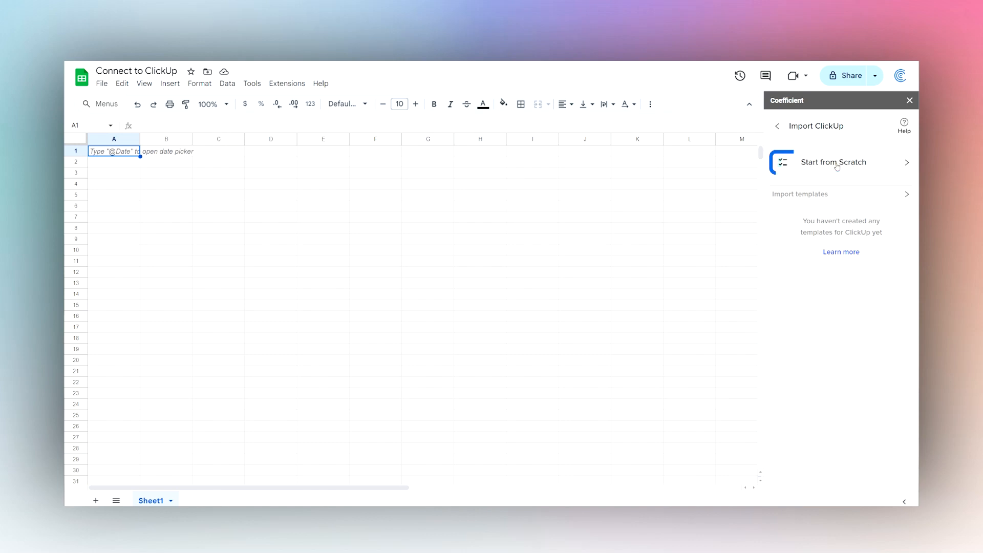
Start a ClickUp import from scratch and set the request object to Get Teams
click(834, 161)
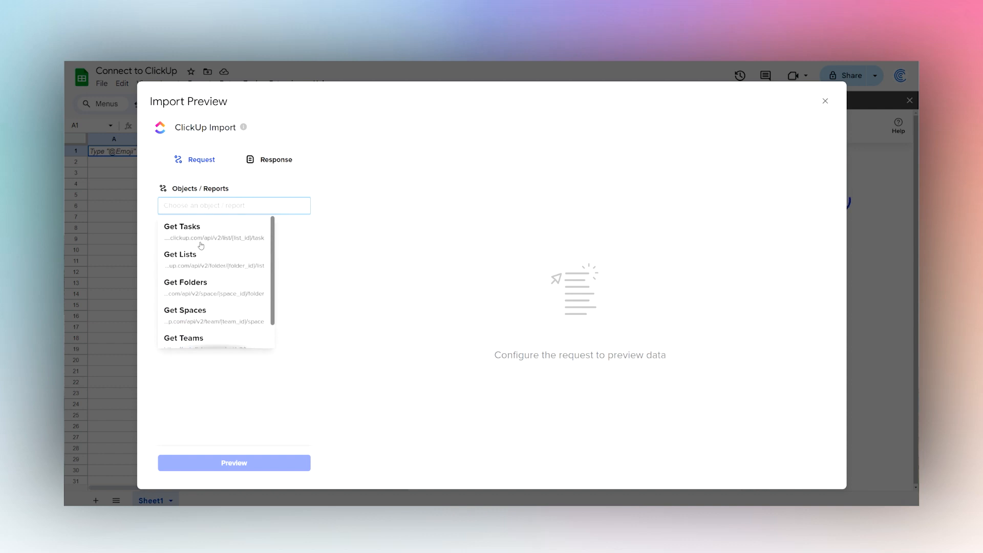
click(183, 226)
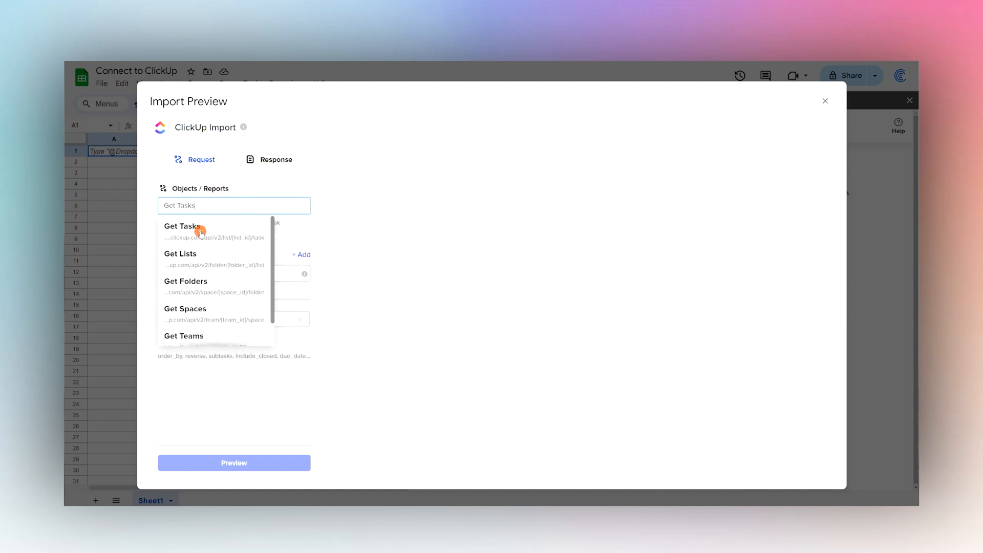
click(183, 226)
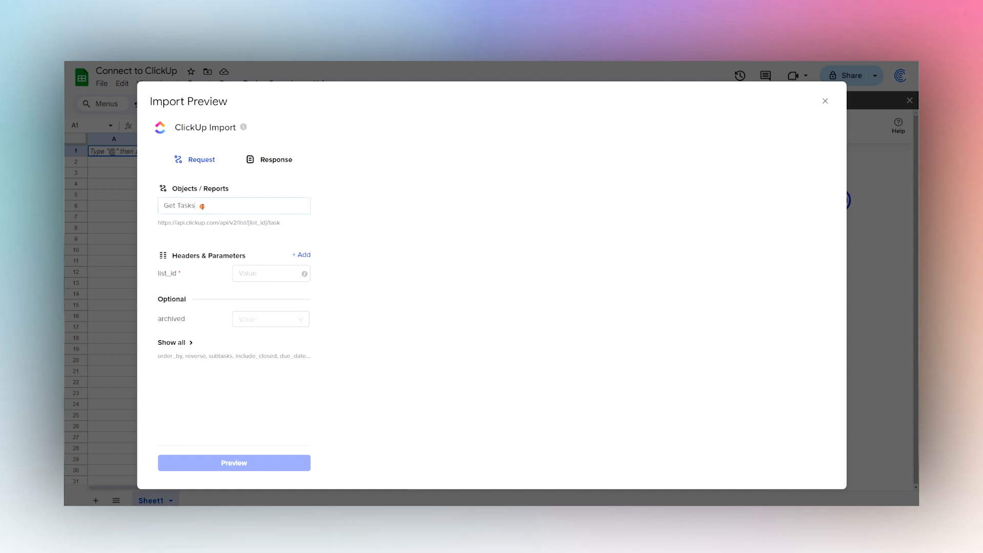
click(234, 205)
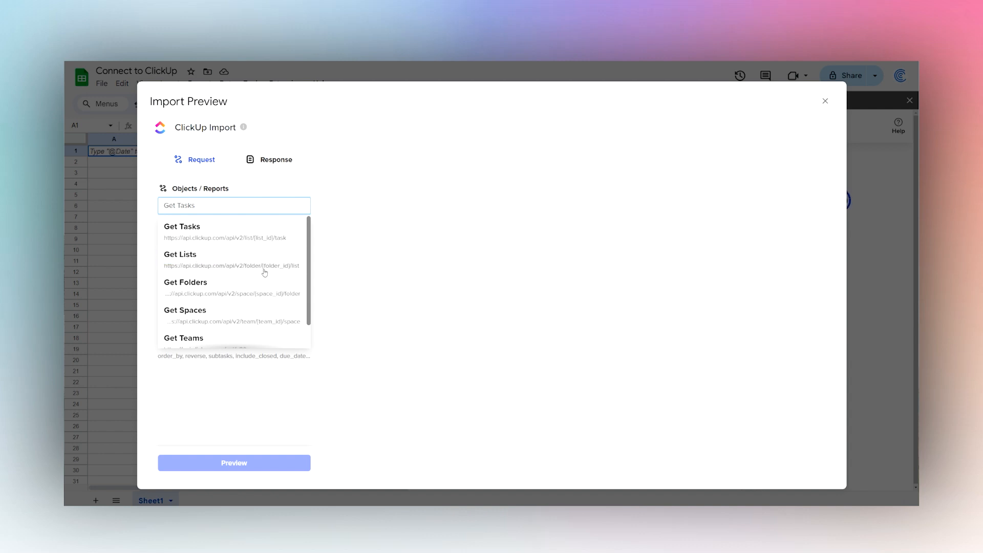
mouse_move(262, 299)
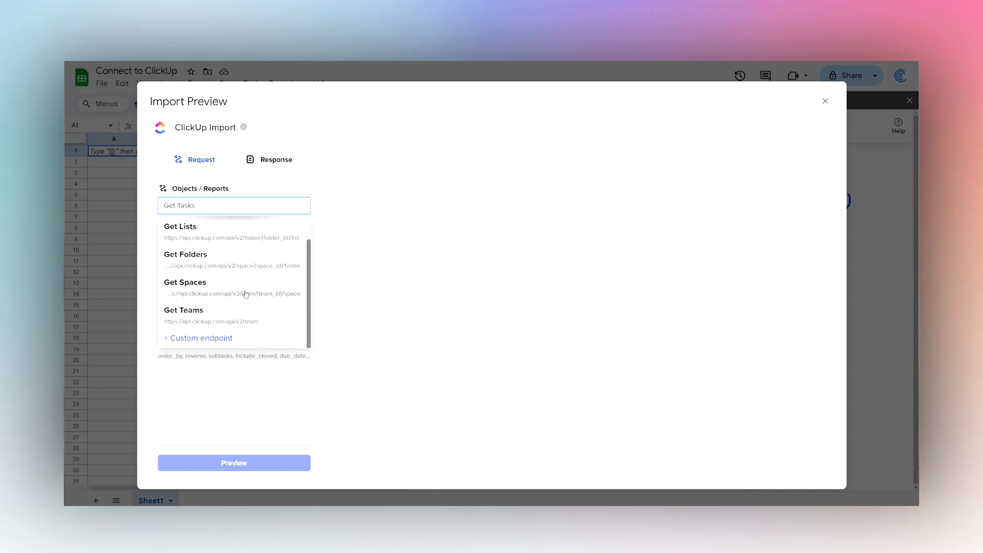
mouse_move(207, 319)
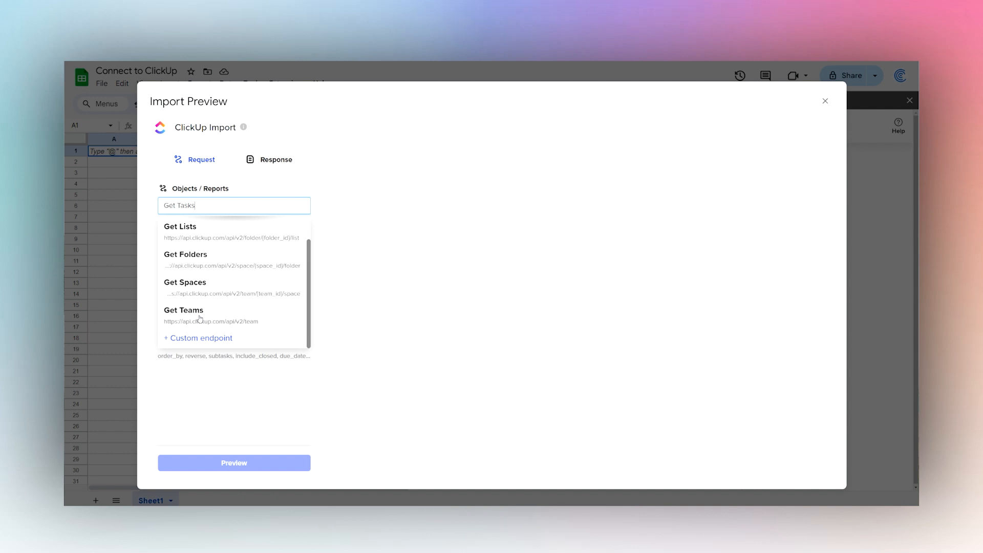
click(183, 309)
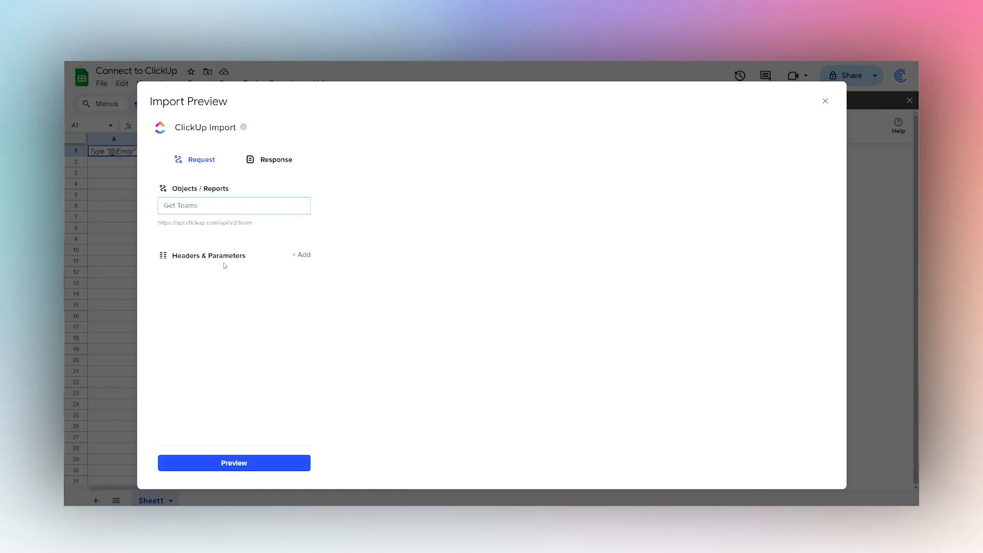
click(234, 463)
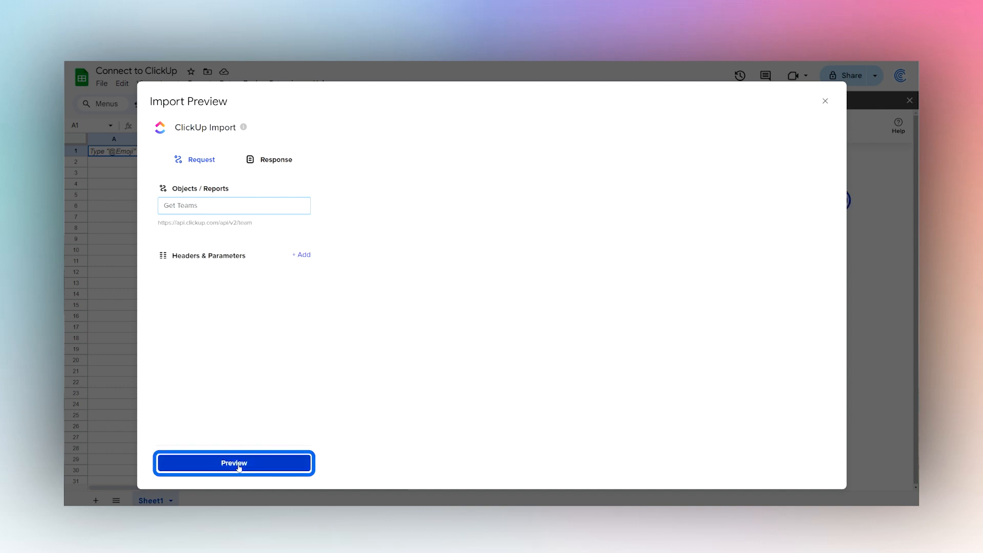
click(233, 463)
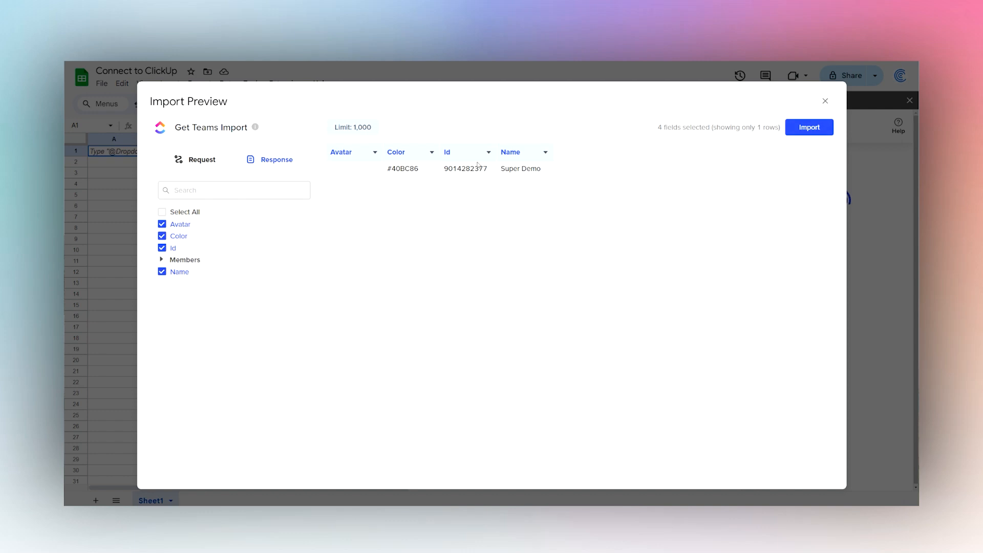
double_click(465, 168)
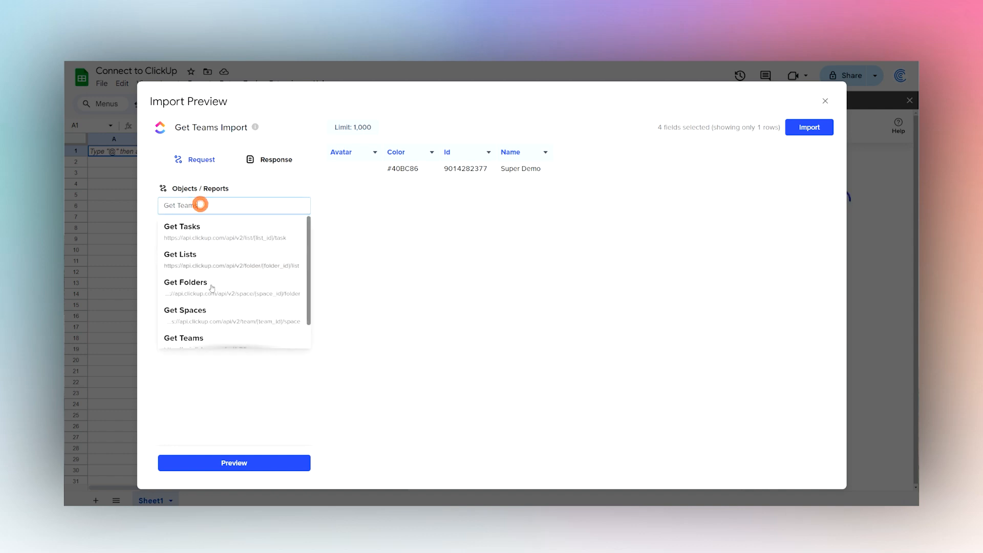
click(185, 309)
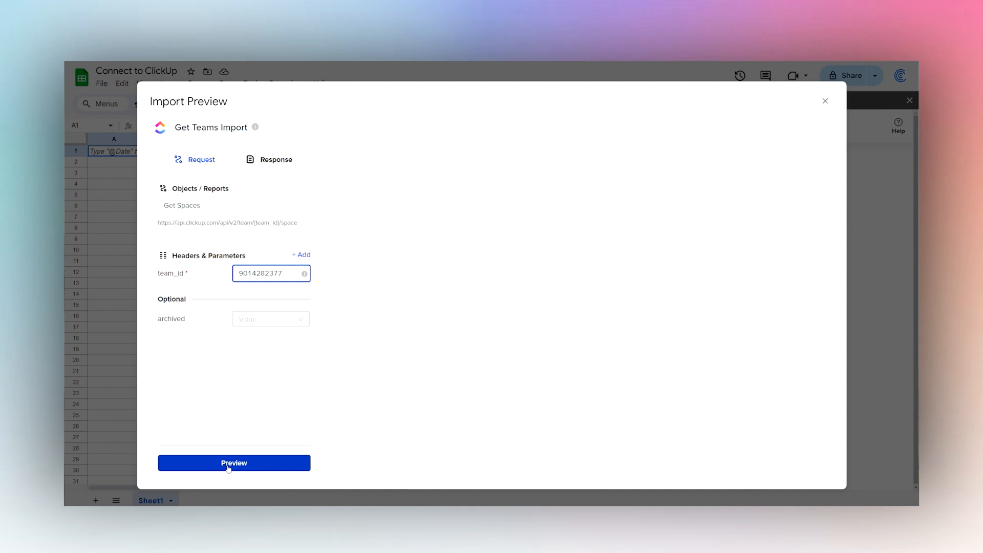
click(233, 462)
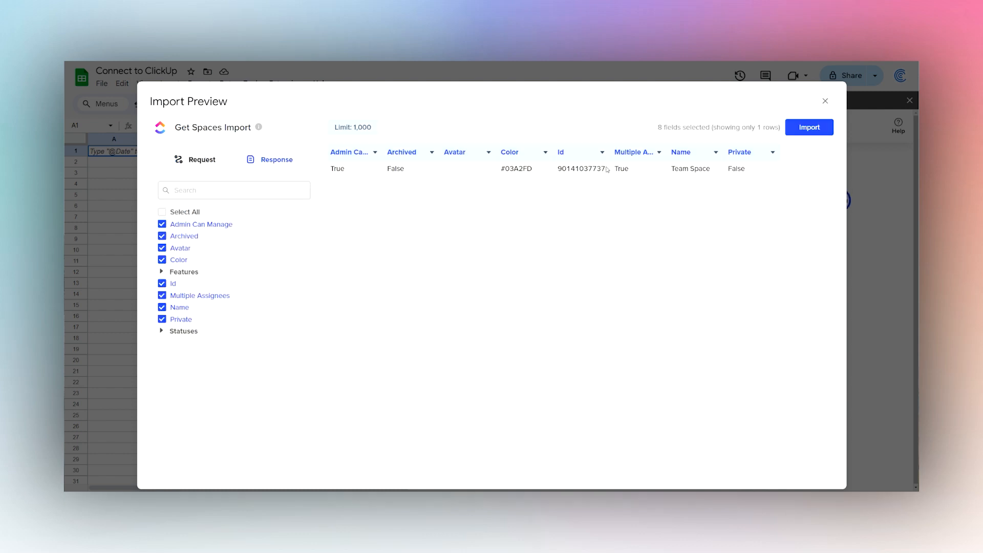
double_click(580, 168)
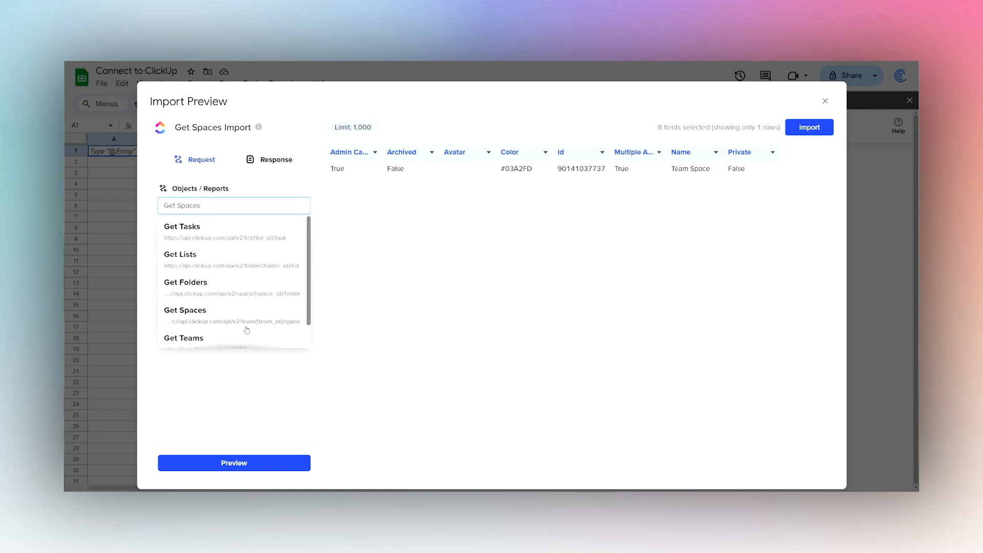
Preview Get Folders for the Team Space and select the Projects folder Id
click(186, 282)
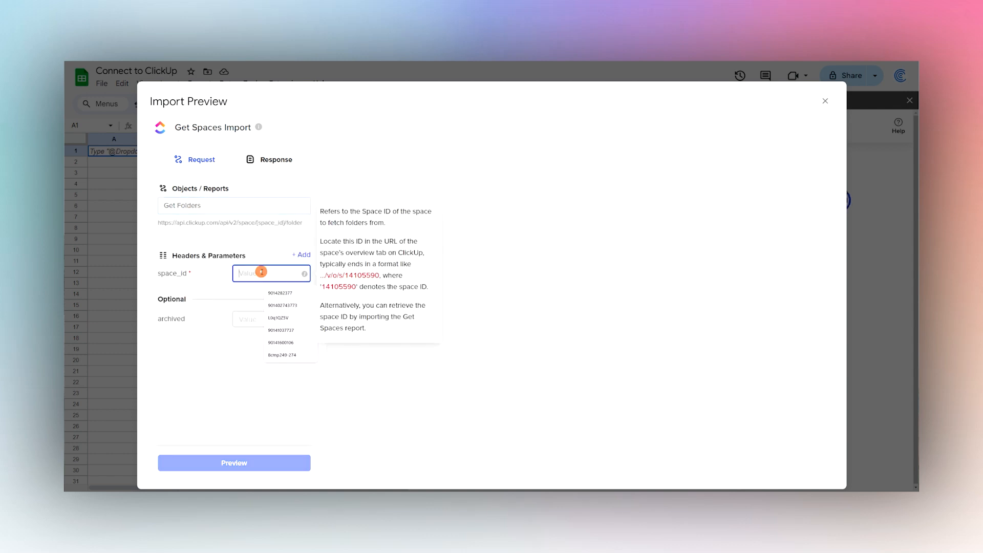
click(233, 463)
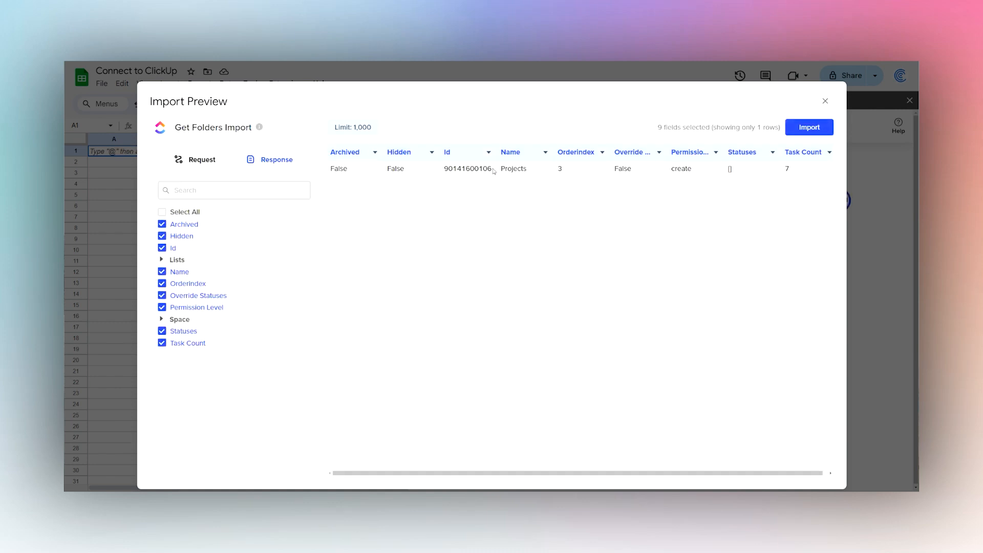
double_click(467, 169)
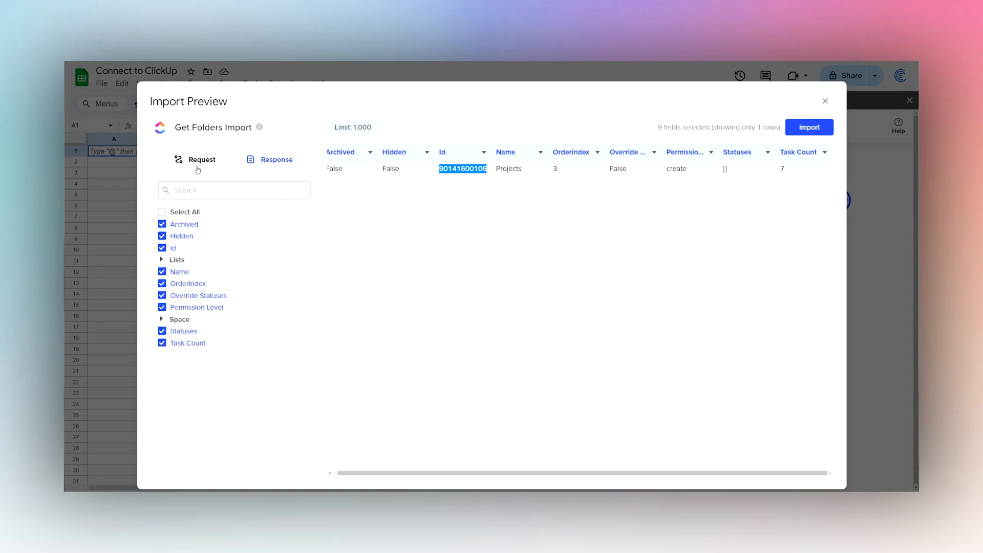
Preview Get Lists for the Projects folder and select the Project 1 list Id
click(201, 162)
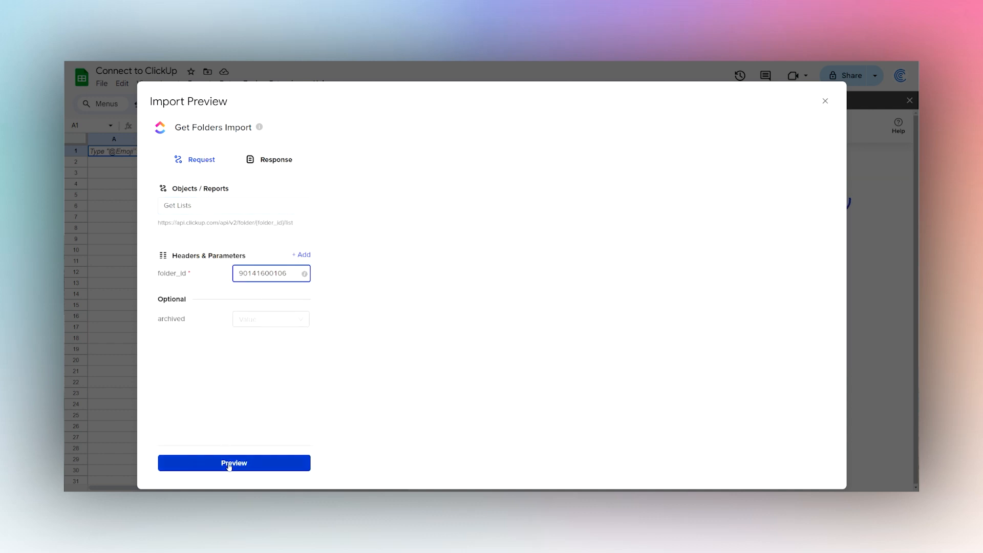
click(233, 463)
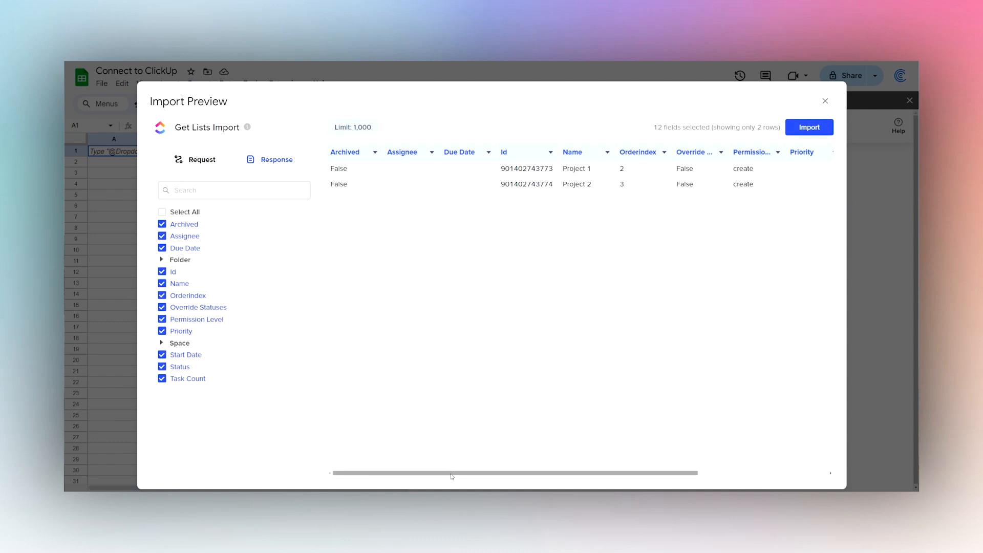
mouse_move(569, 456)
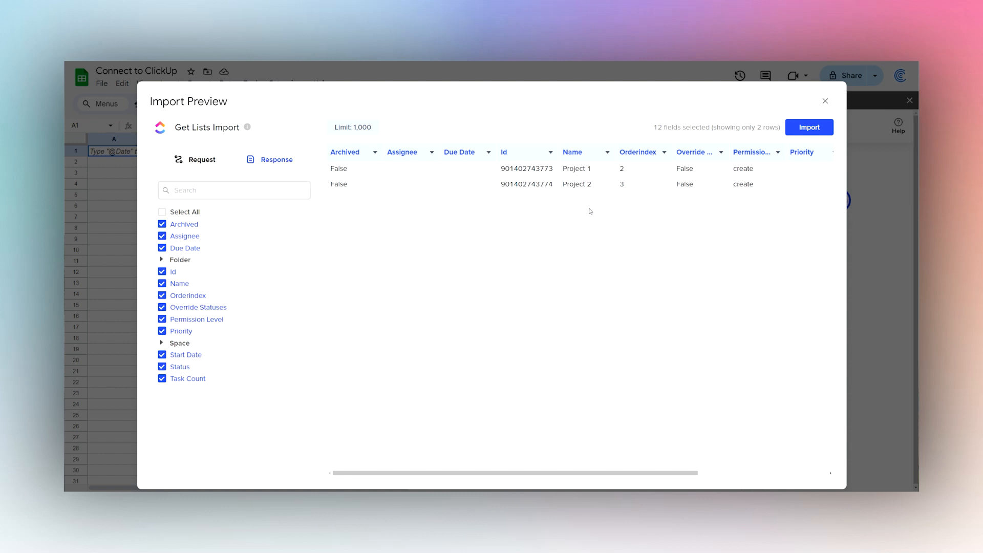
mouse_move(528, 191)
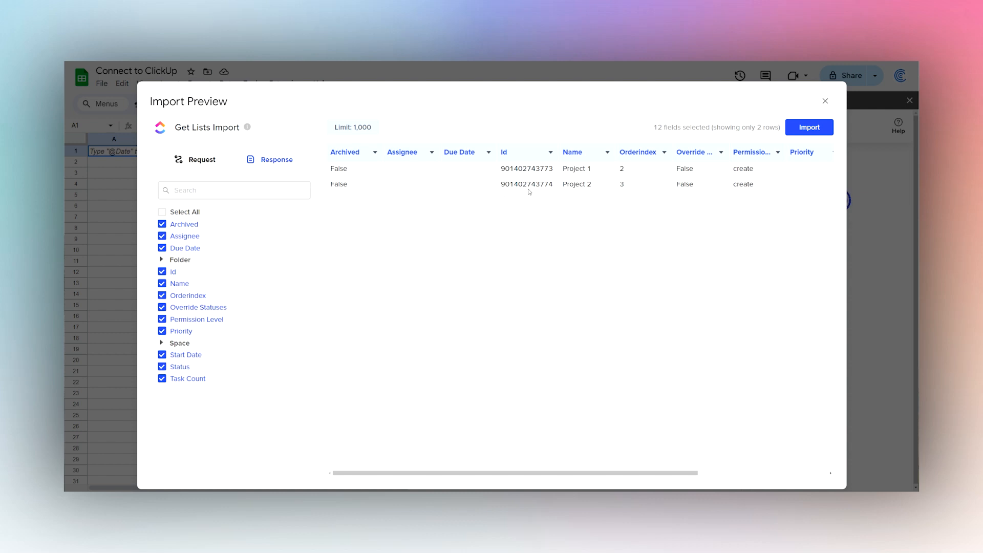
double_click(528, 168)
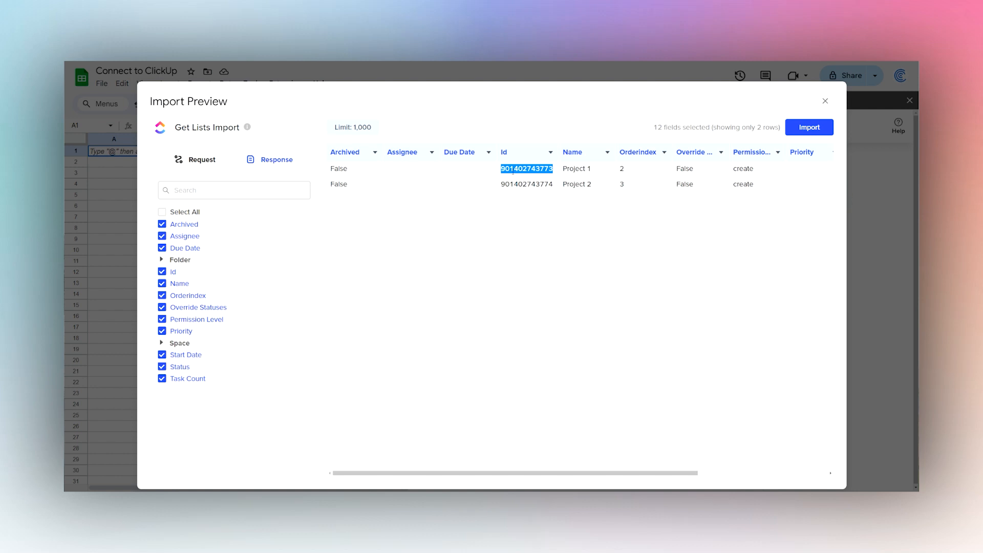
click(201, 160)
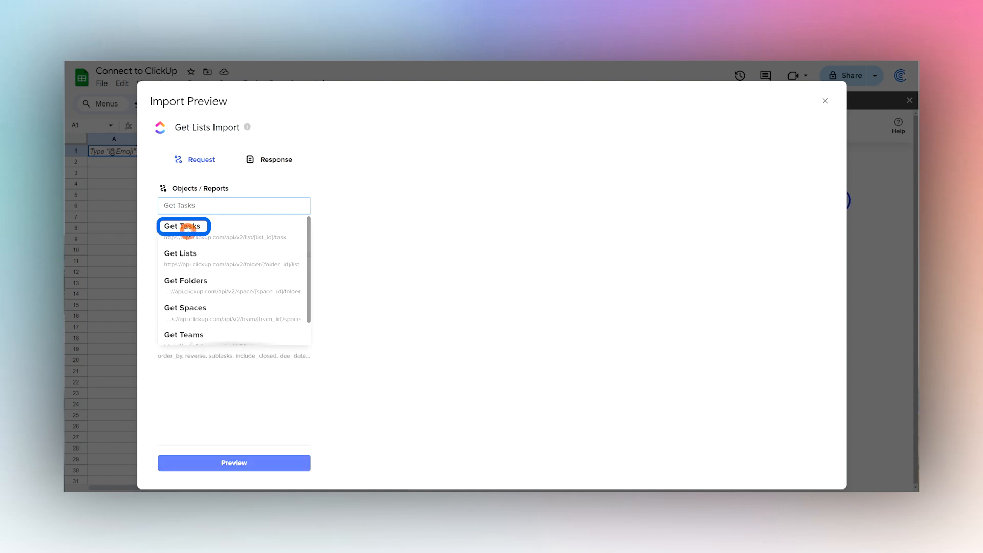
click(182, 227)
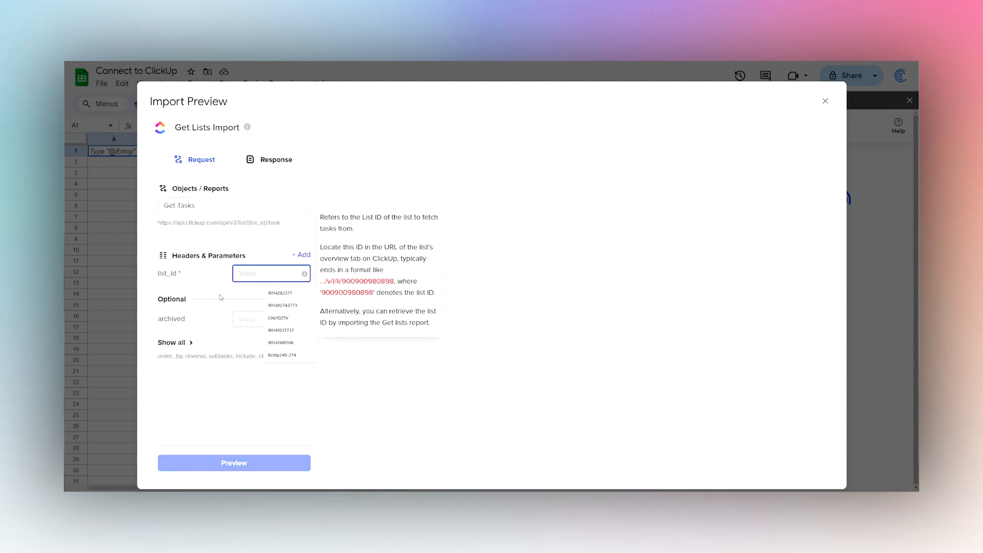
click(282, 305)
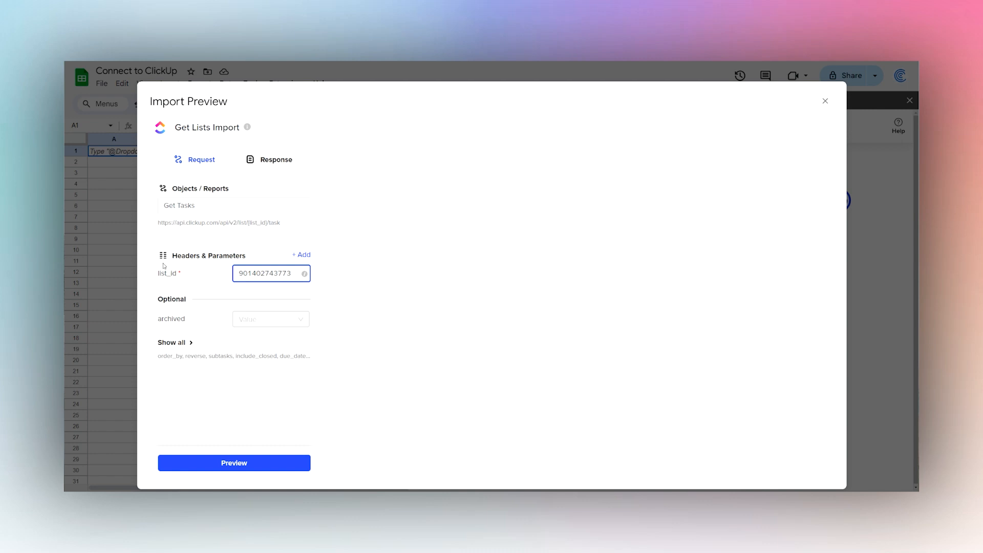
click(271, 319)
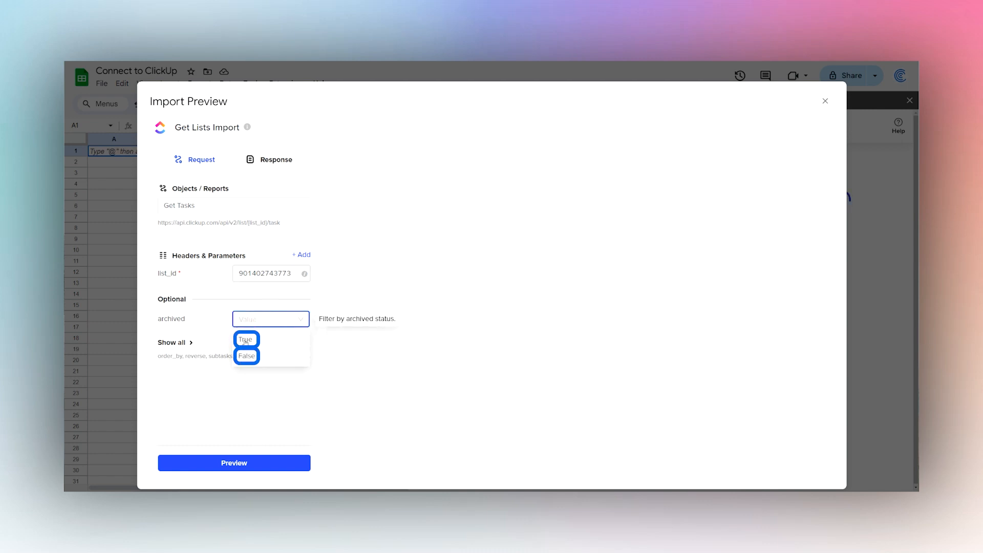
click(175, 342)
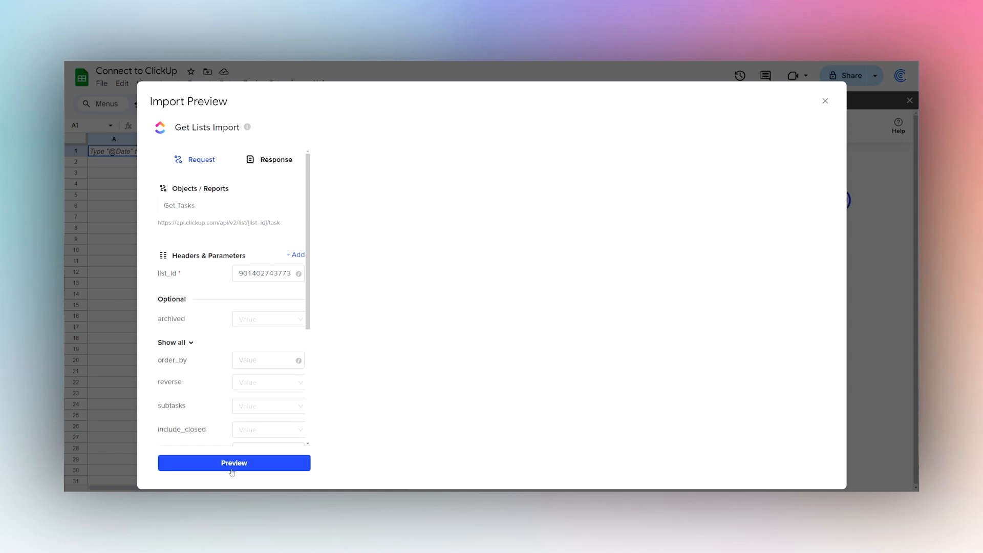
click(233, 463)
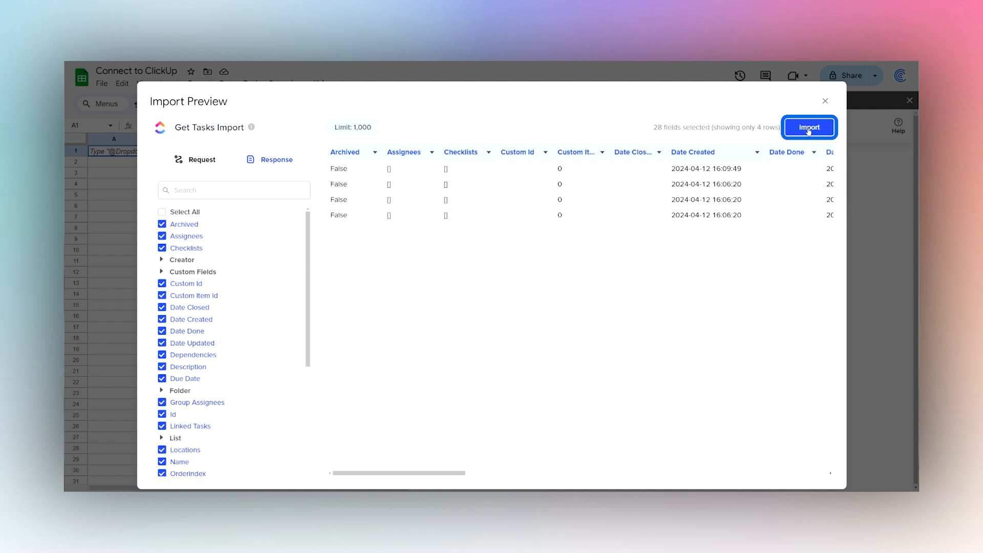
Import the four tasks into the sheet, consider weekly refresh, then decline auto-refresh
click(808, 127)
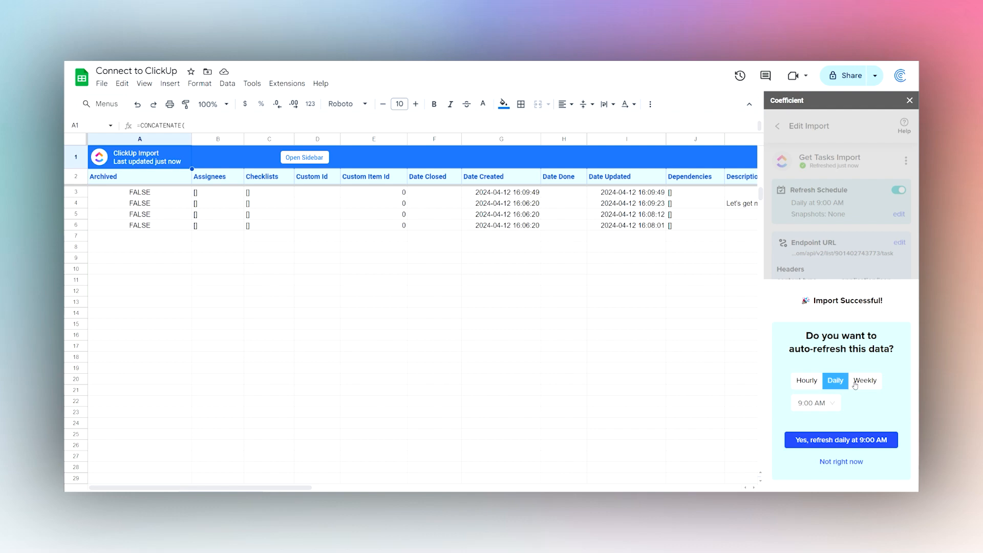
click(864, 381)
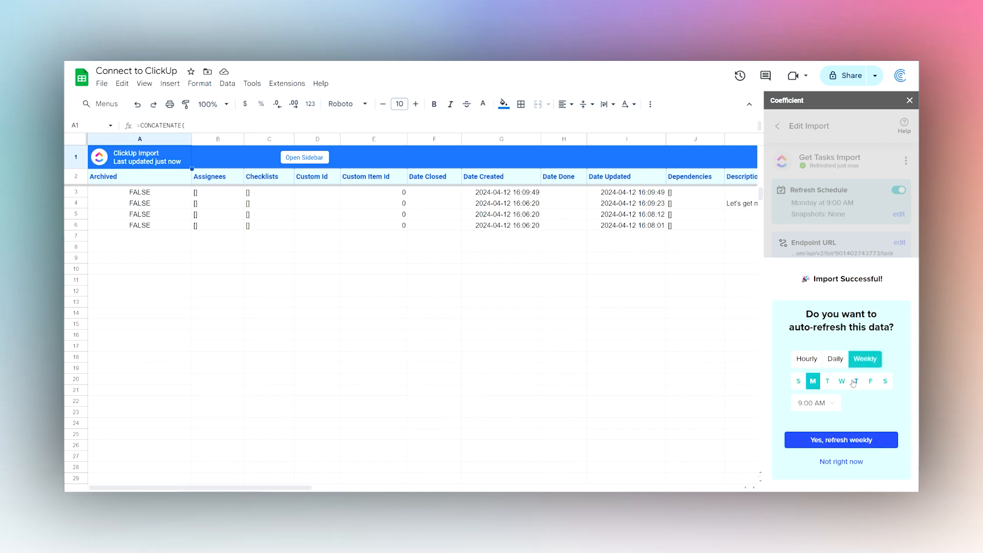
mouse_move(840, 476)
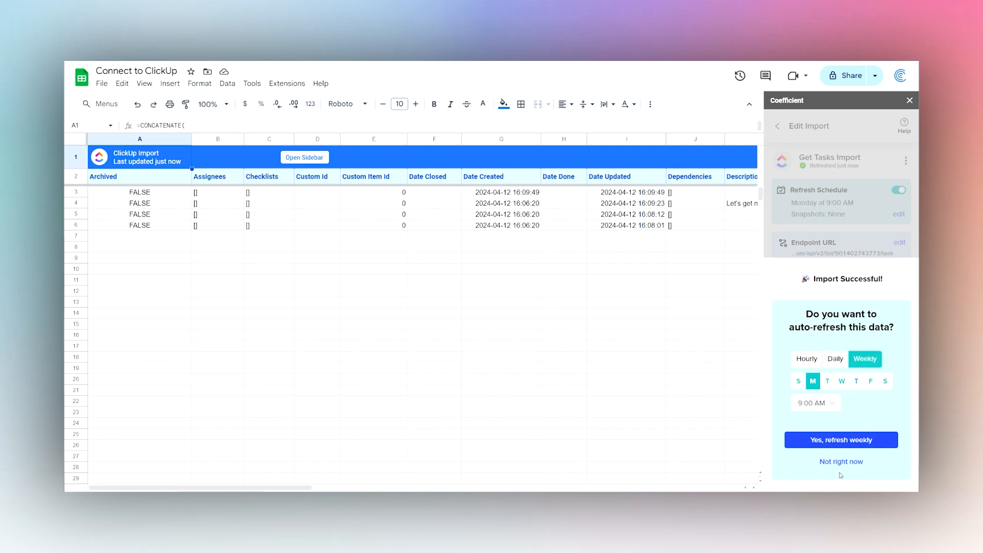
click(839, 462)
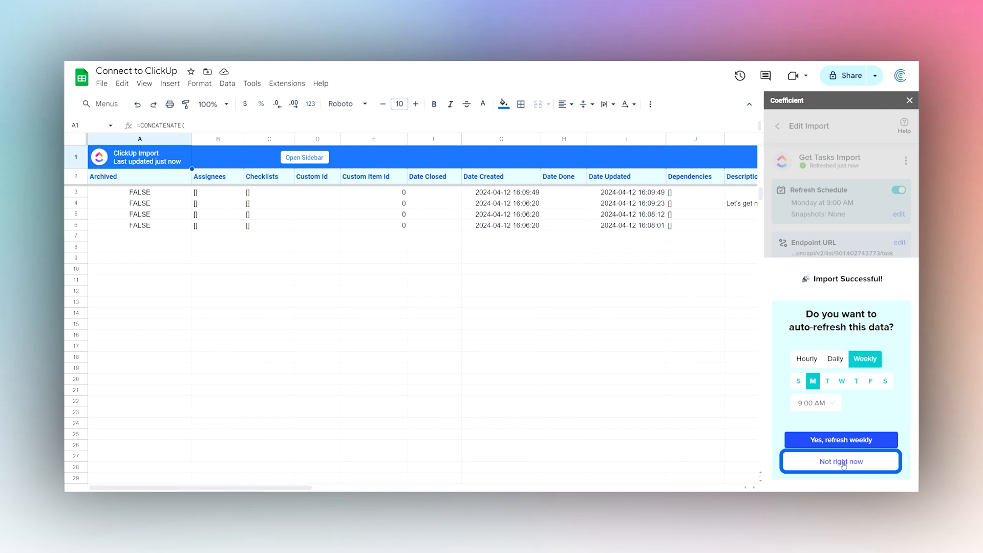
Decline auto-refresh with 'Not right now' and view the Get Tasks import with its 28 fields
click(840, 462)
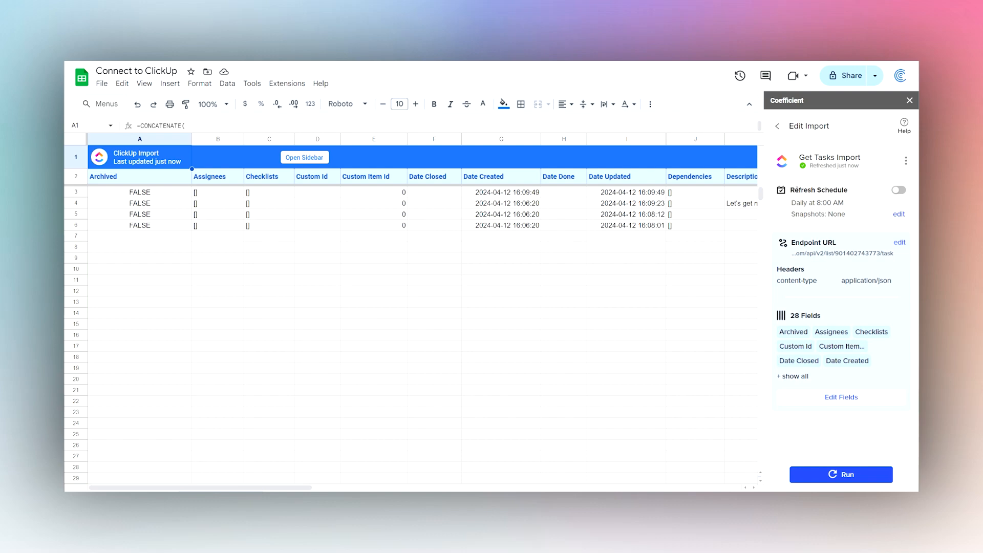
mouse_move(877, 247)
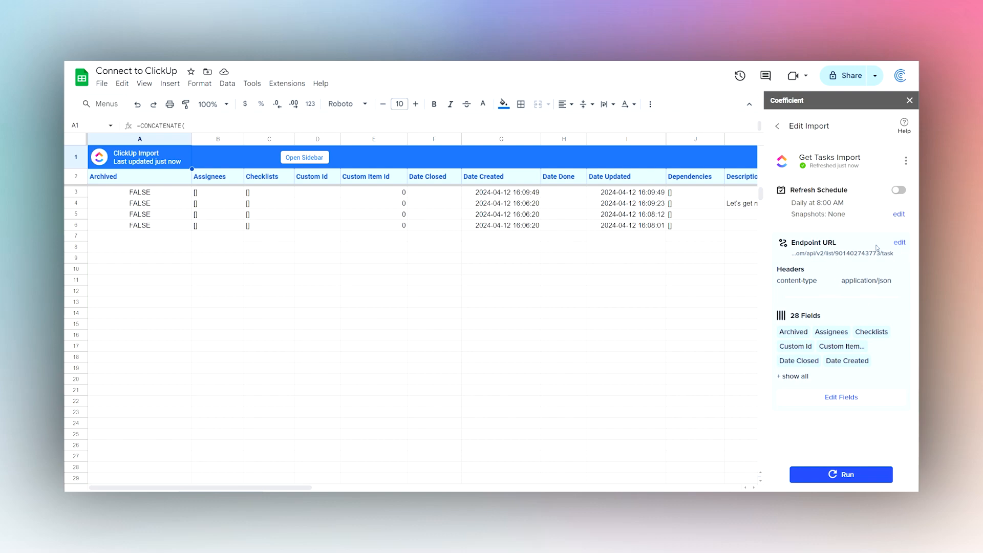
click(840, 253)
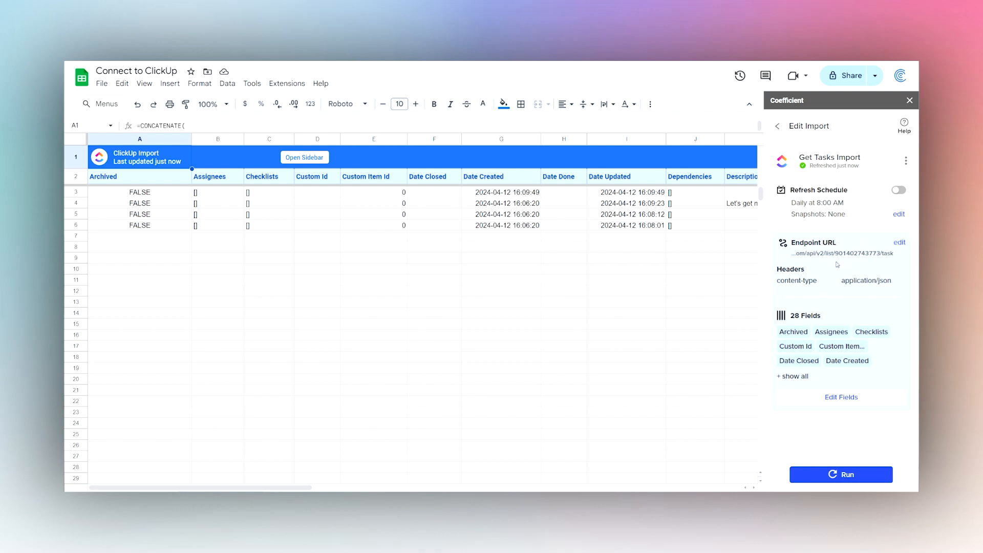
mouse_move(862, 396)
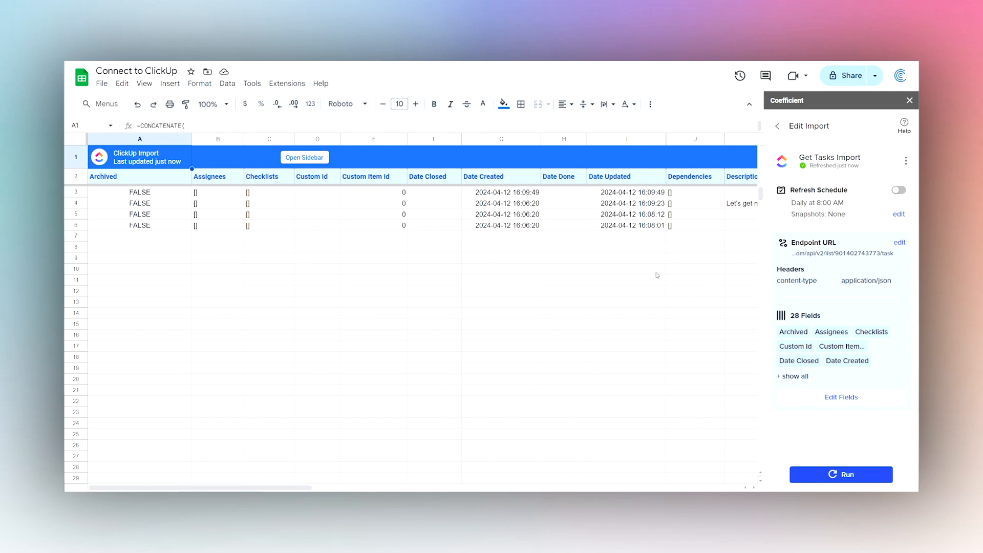
mouse_move(637, 270)
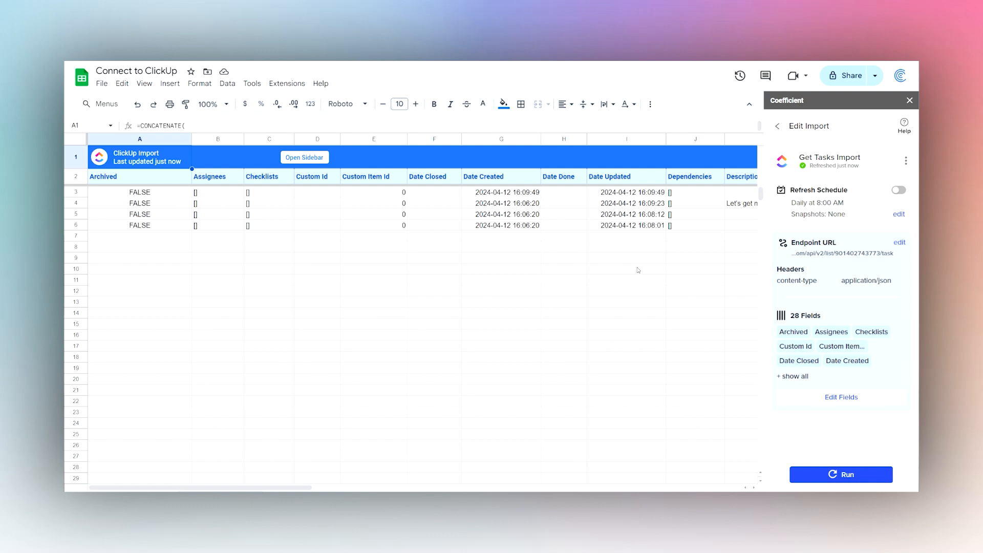